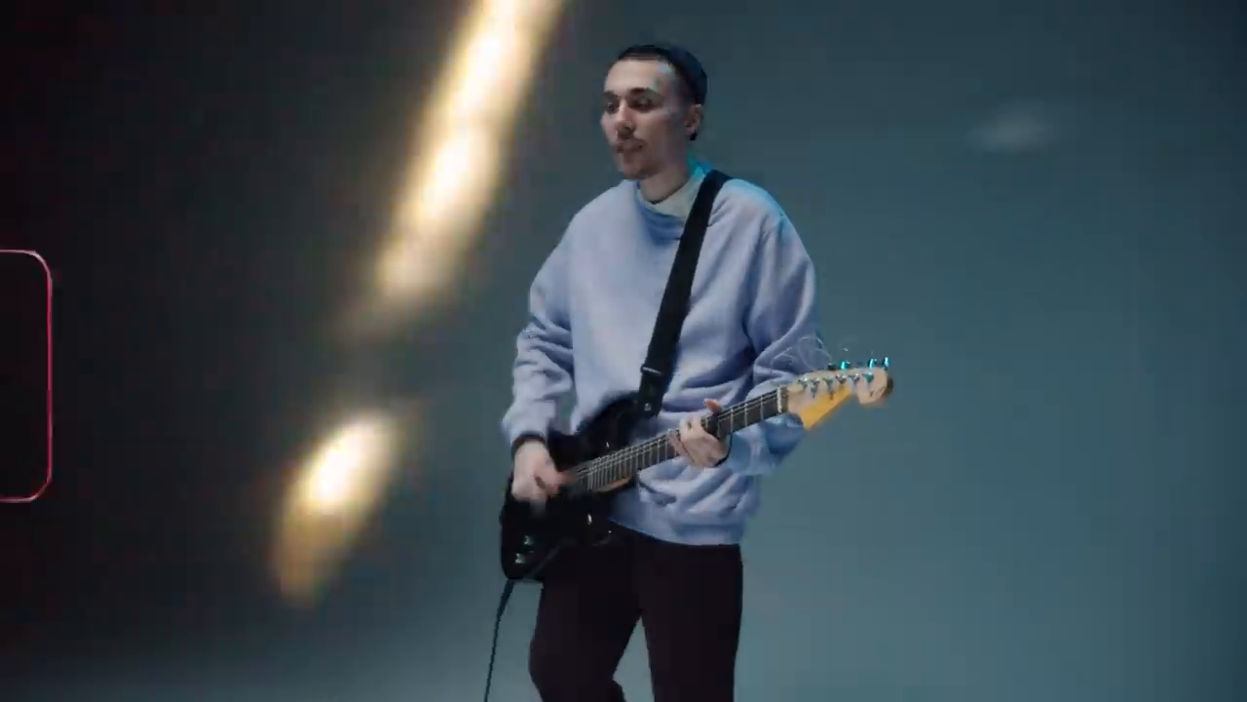
- Set the light-leak overlay clip's Opacity blend mode to Screen
click(585, 183)
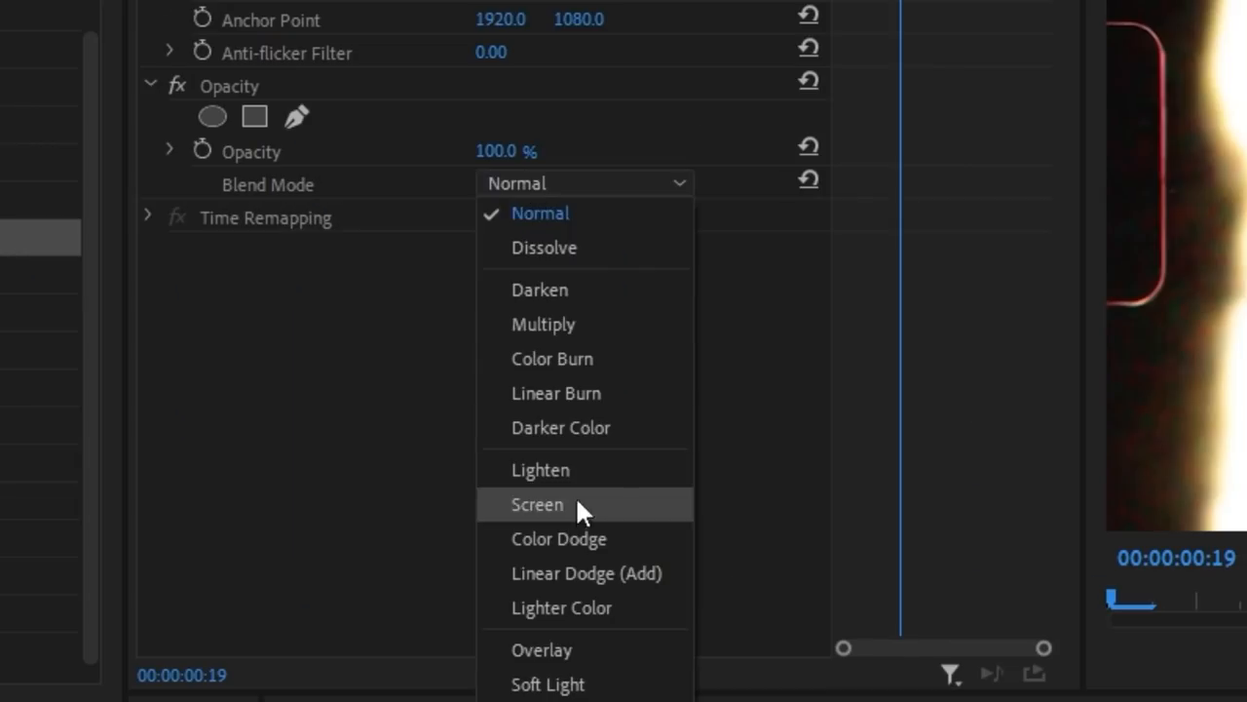
click(538, 502)
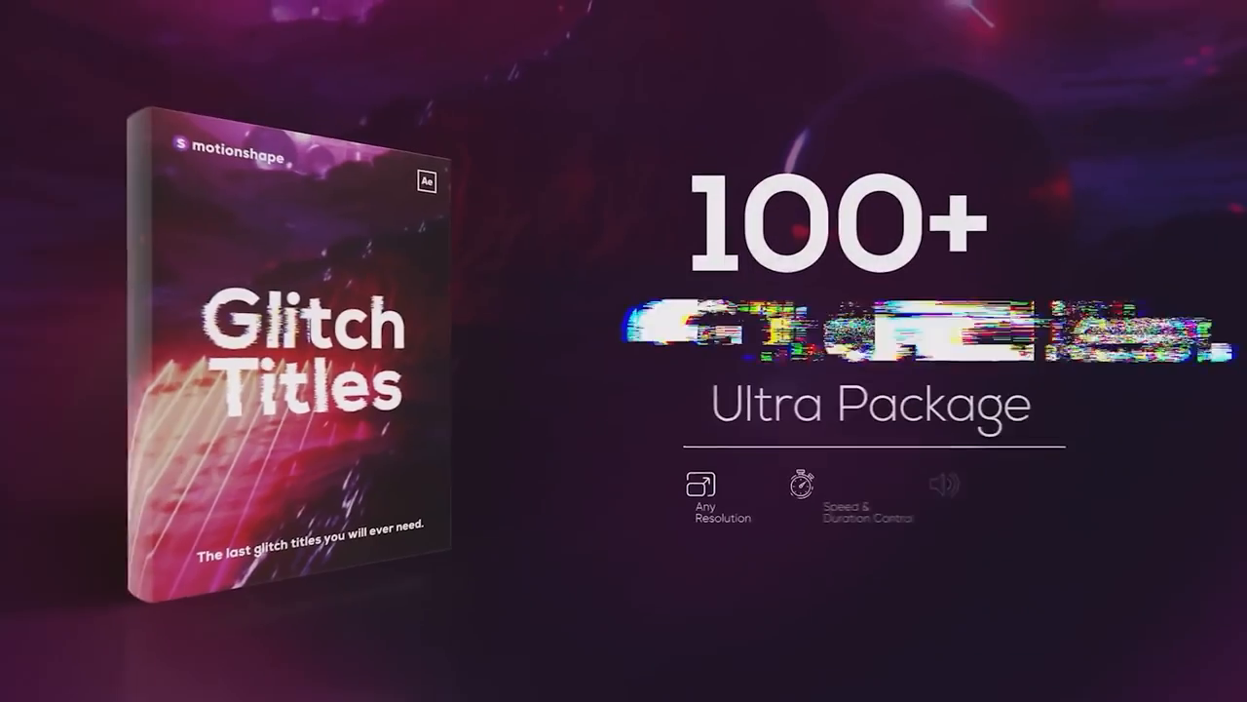